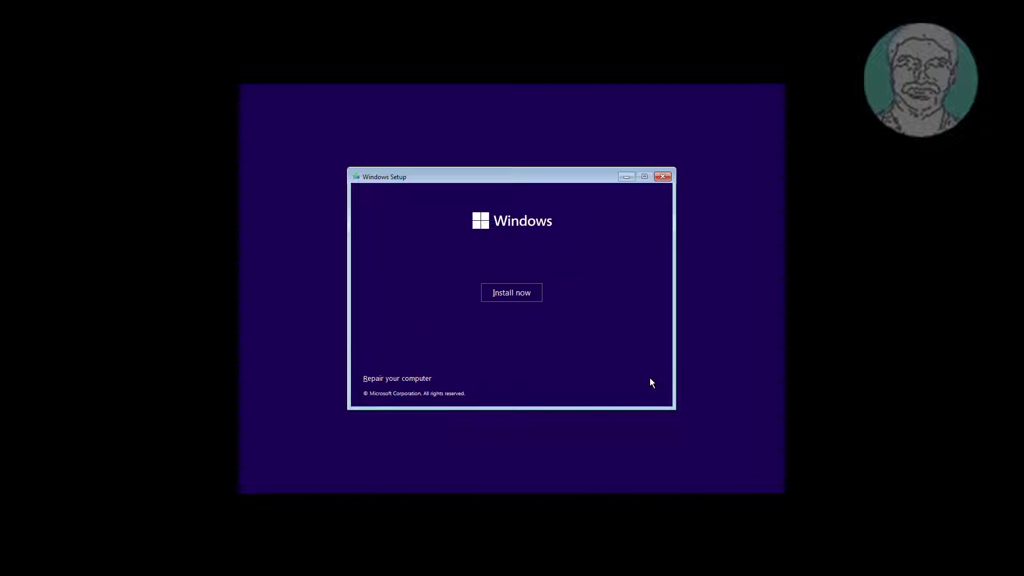
Step: Choose Repair your computer on Windows Setup to reach an administrator Command Prompt
{"action": "left_click", "coordinate": [397, 378]}
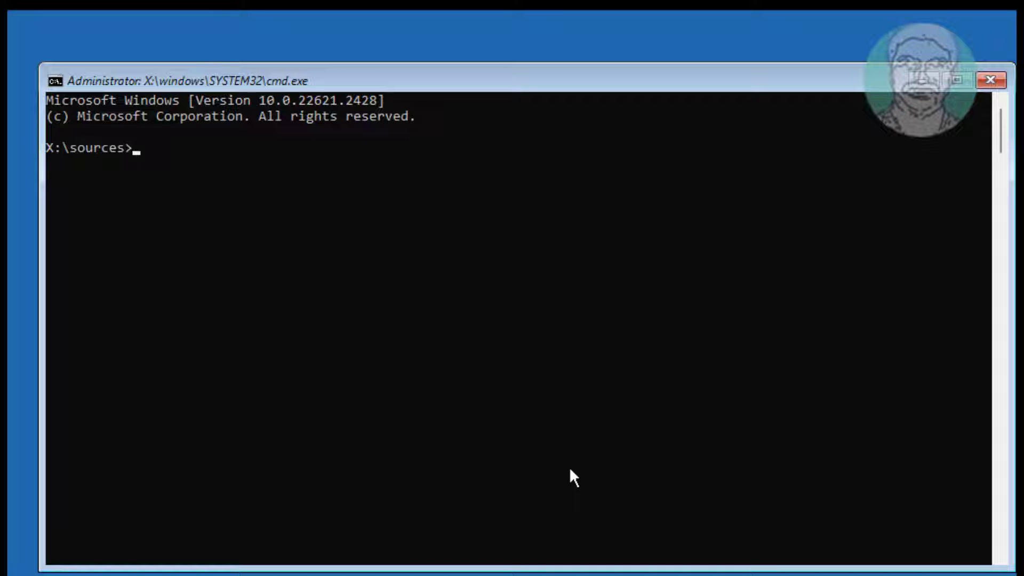
Step: Start DiskPart, list disks, select disk 0 and list its volumes
{"action": "type", "text": "diskpart"}
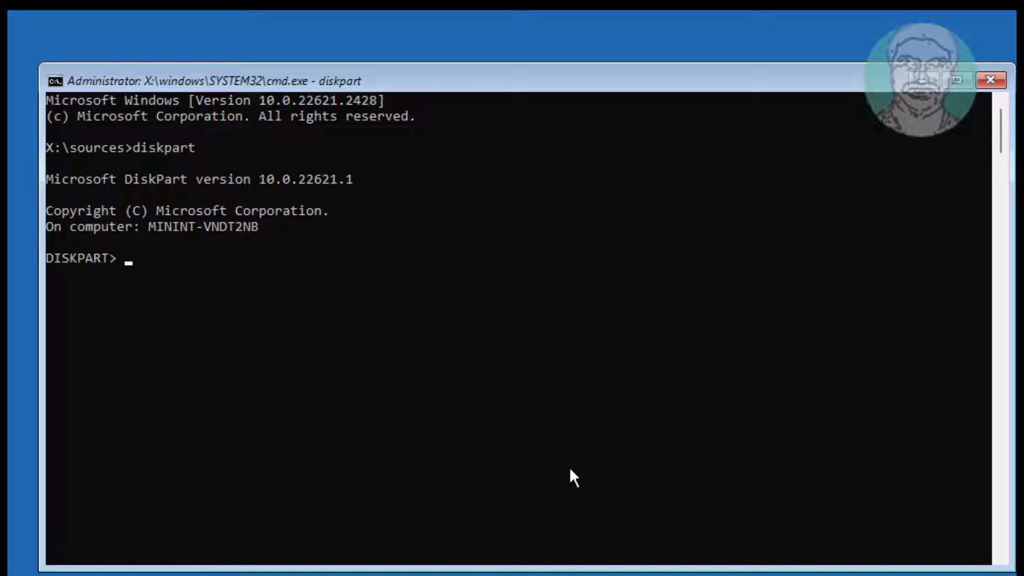
{"action": "type", "text": "list"}
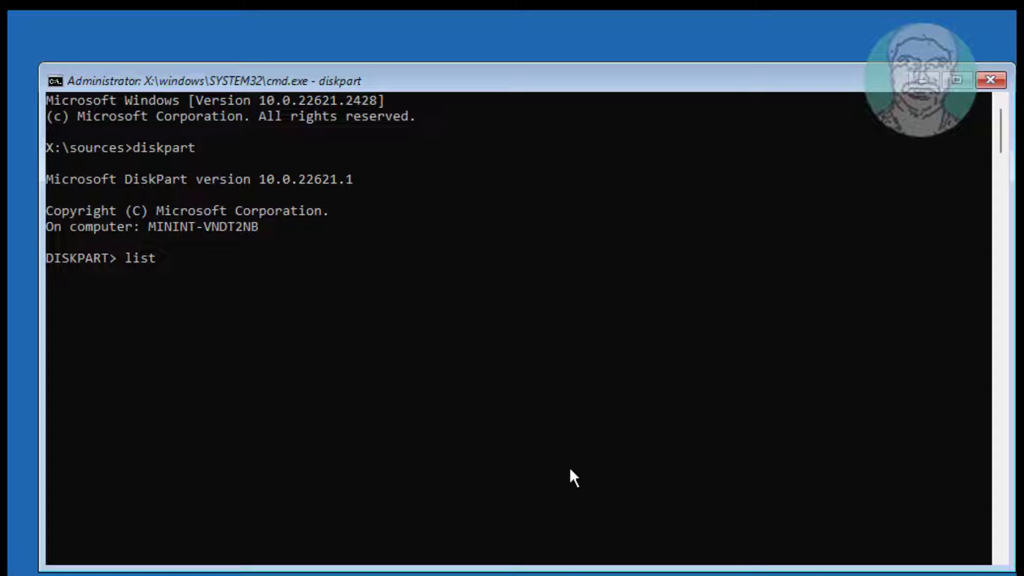
{"action": "type", "text": "disk"}
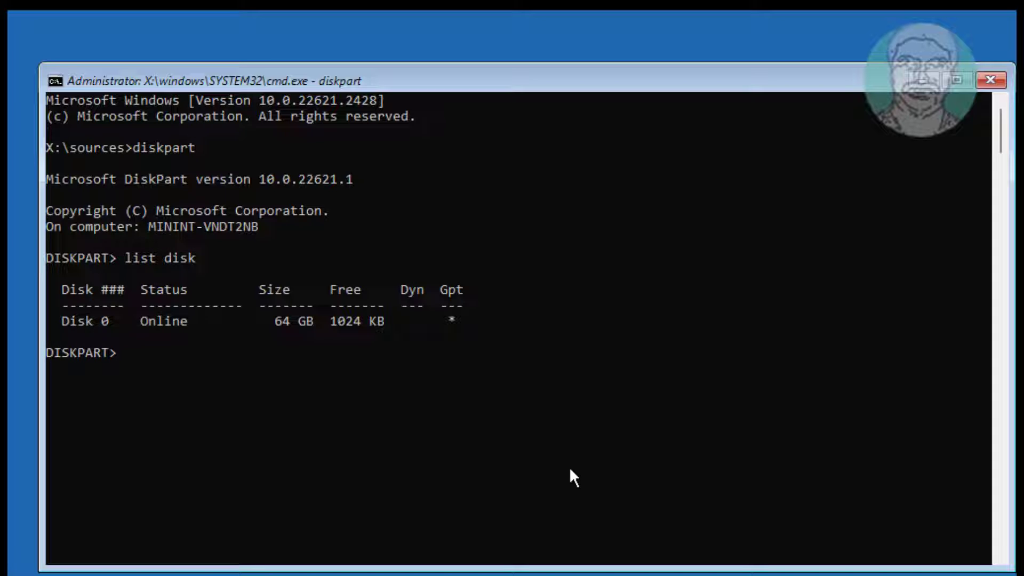
{"action": "type", "text": "se"}
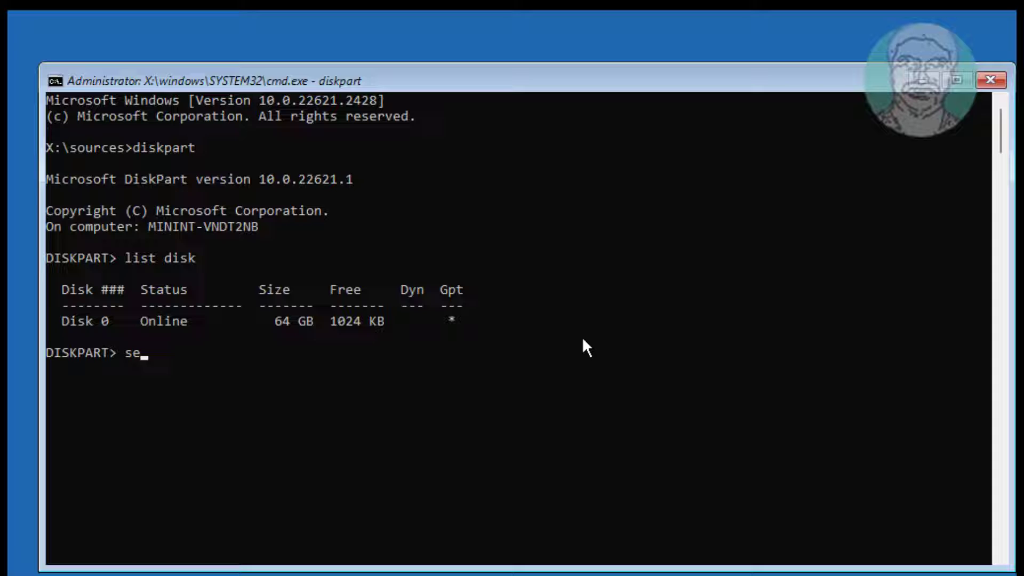
{"action": "type", "text": "l disk 0"}
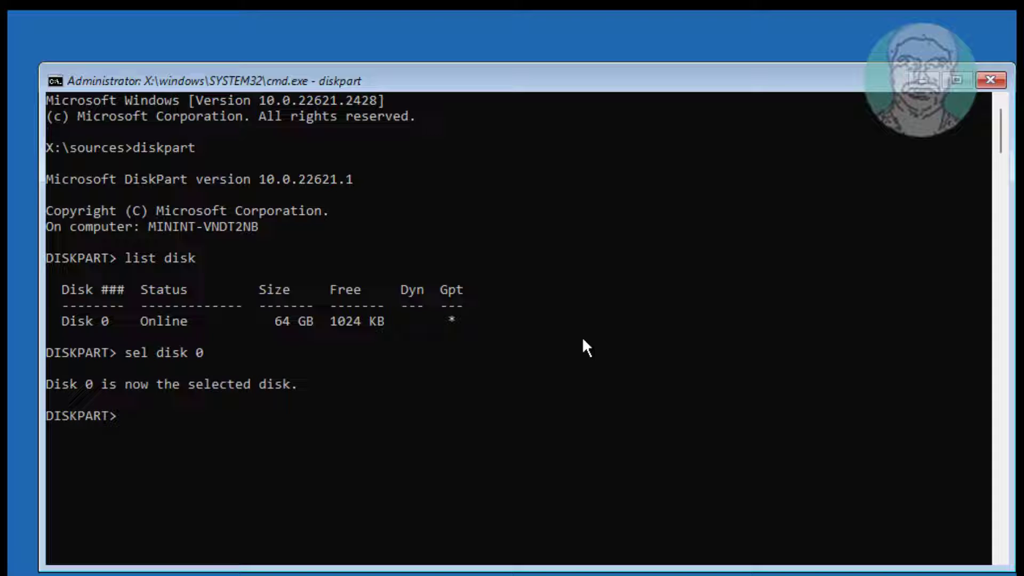
{"action": "type", "text": "list vol"}
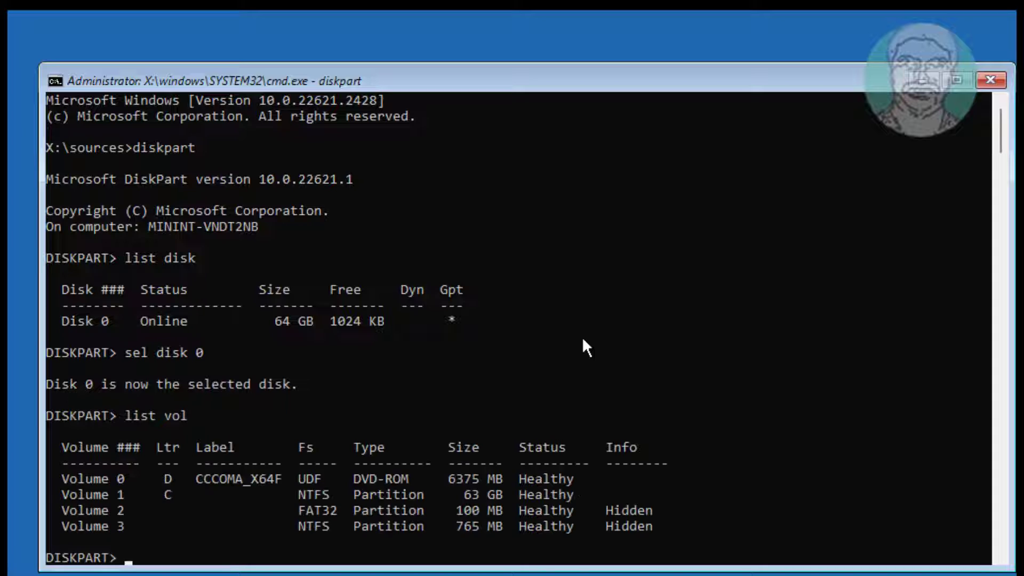
{"action": "mouse_move", "coordinate": [78, 526]}
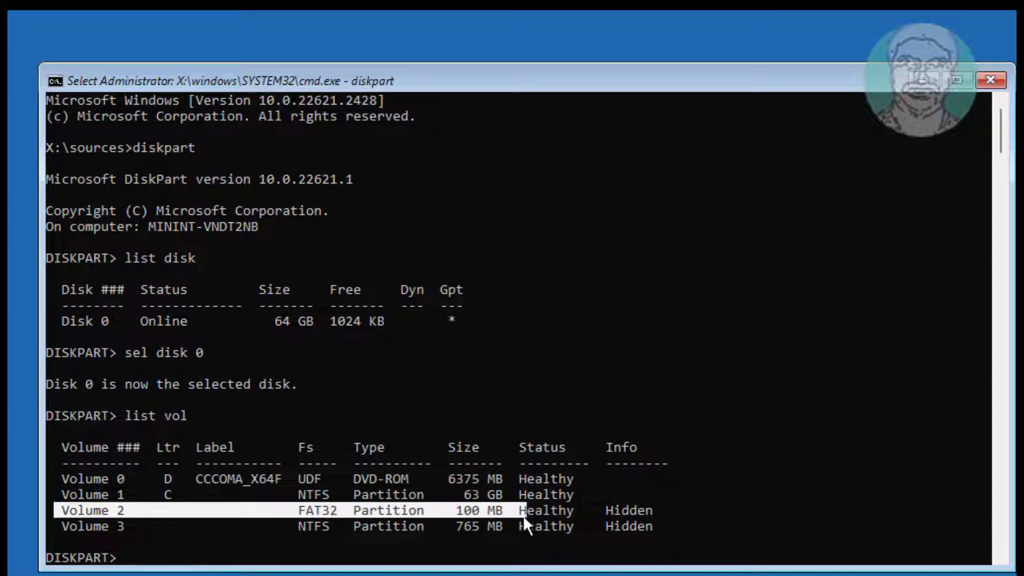
Step: Select volume 2, assign it letter Q, and exit DiskPart
{"action": "type", "text": "sel v"}
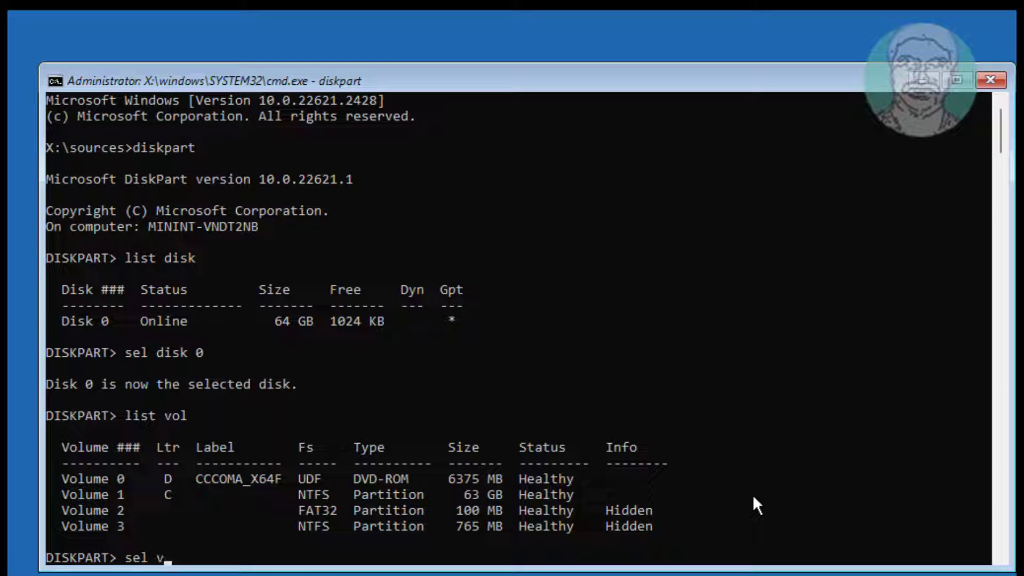
{"action": "type", "text": "ol 2"}
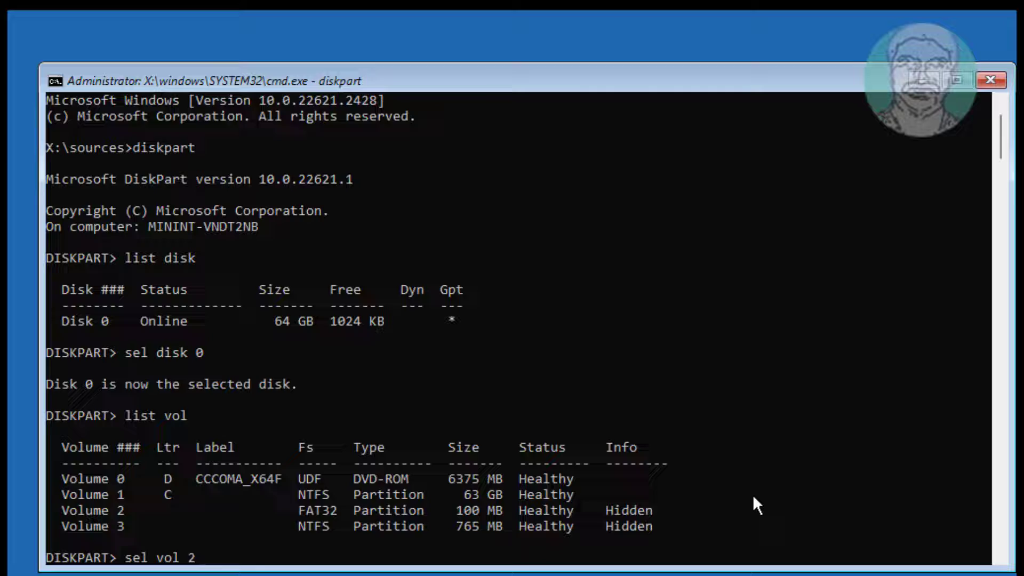
{"action": "type", "text": "assi"}
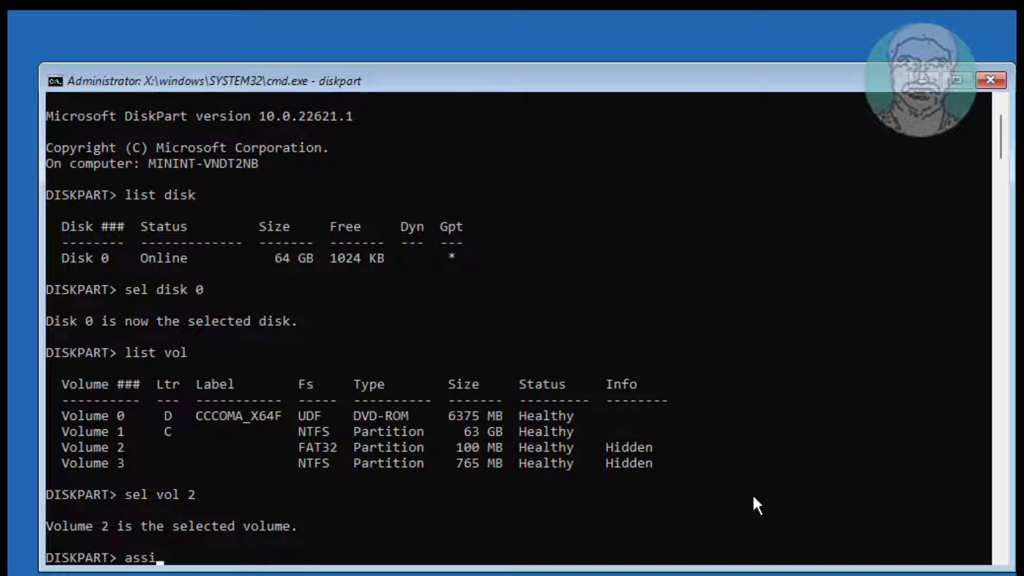
{"action": "type", "text": "gn letter=q"}
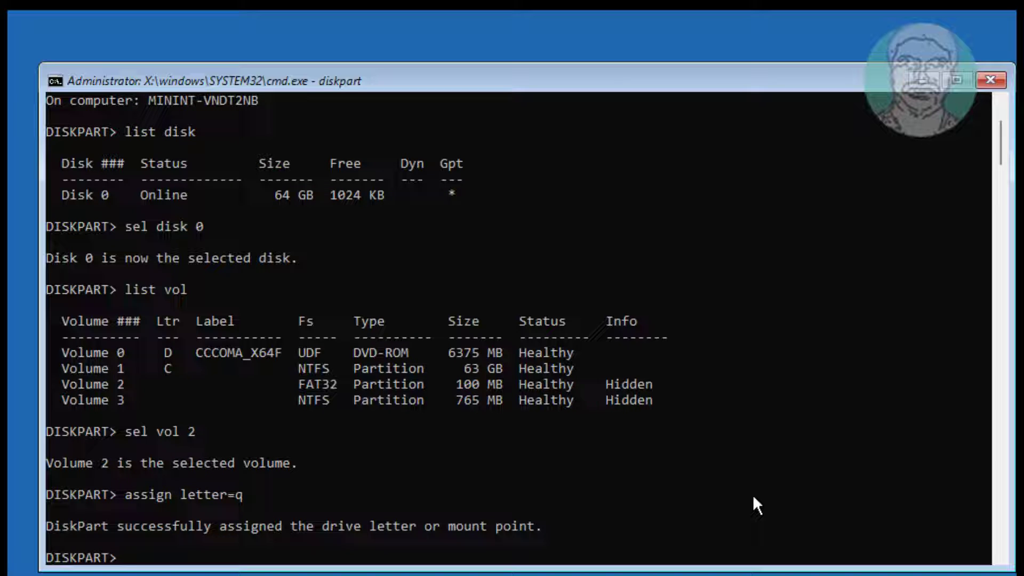
{"action": "type", "text": "exit"}
{"action": "type", "text": "q:"}
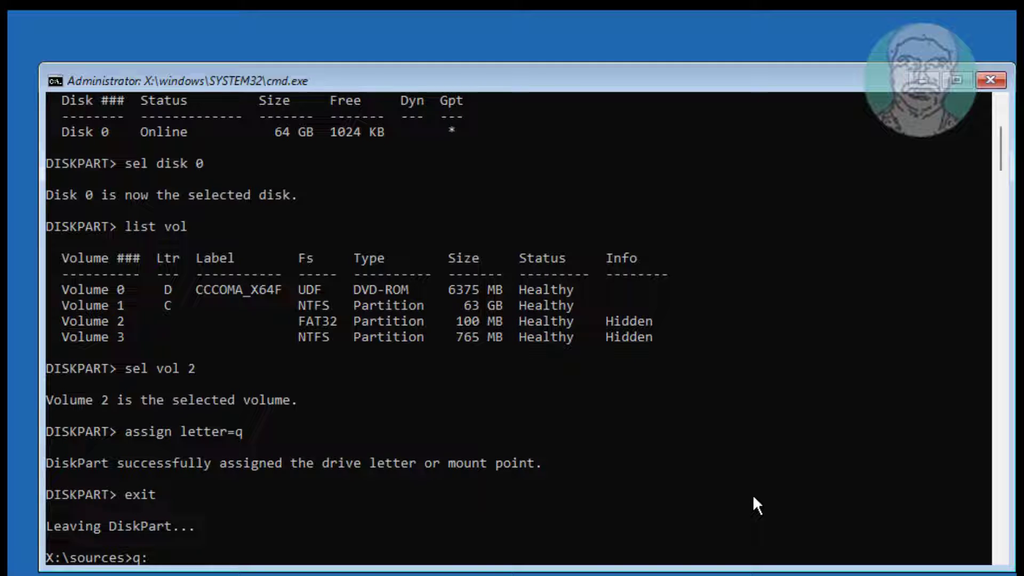
Step: Switch to drive Q and confirm it is empty with dir /a
{"action": "key", "text": "enter"}
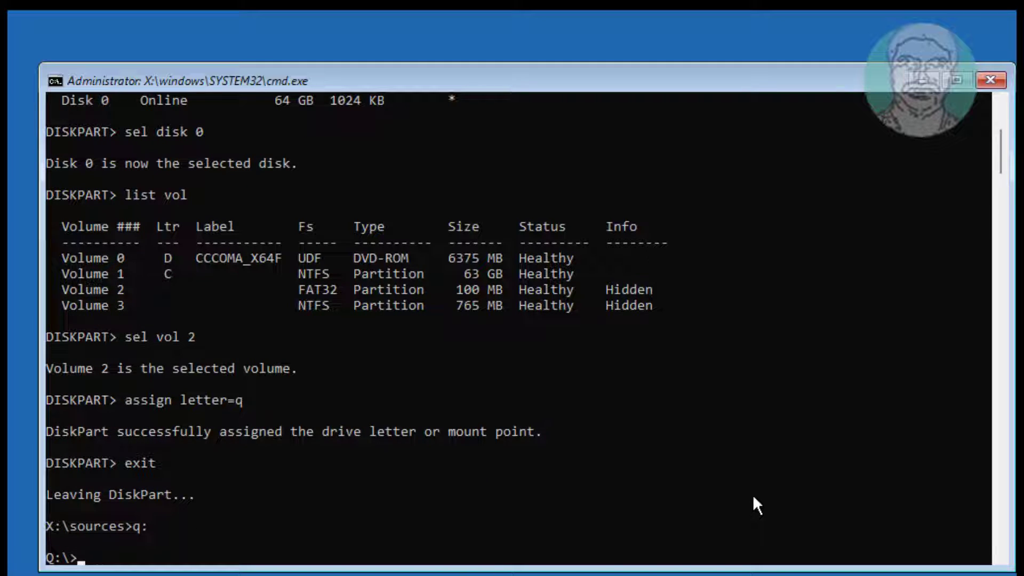
{"action": "type", "text": "dir/ad/w"}
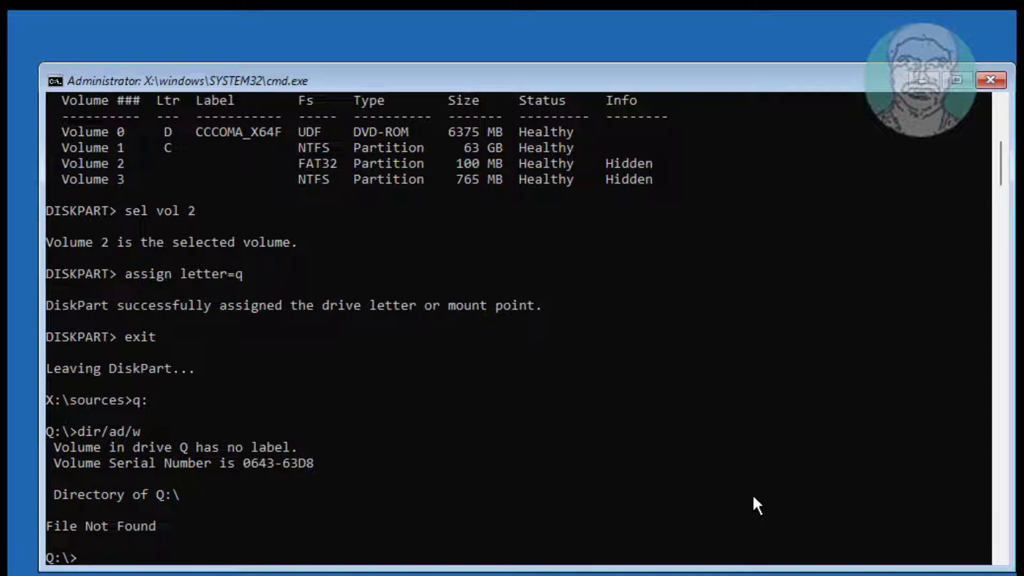
{"action": "type", "text": "c:"}
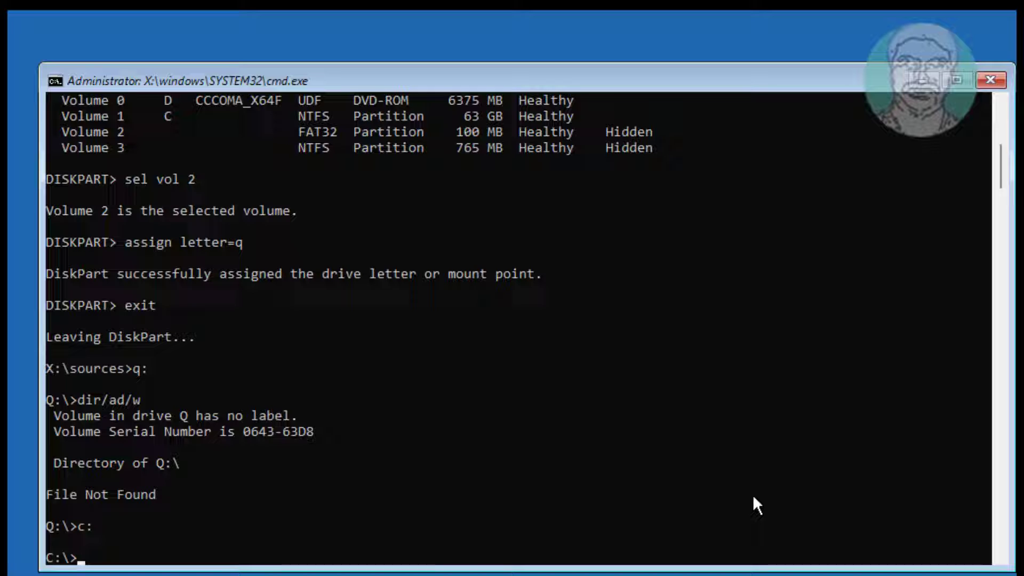
Step: Format drive Q as FAT32 with no volume label
{"action": "type", "text": "format"}
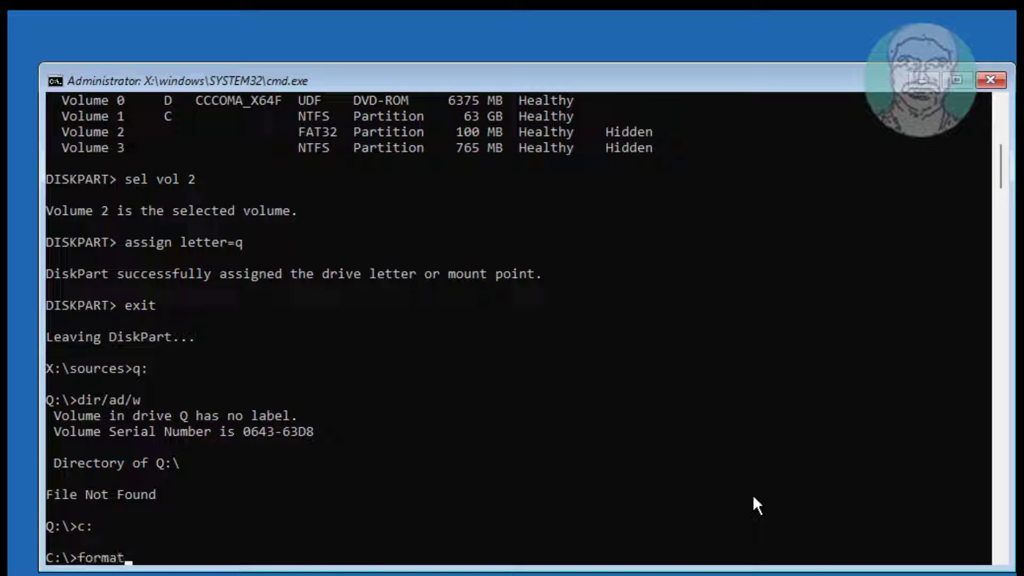
{"action": "type", "text": "q:"}
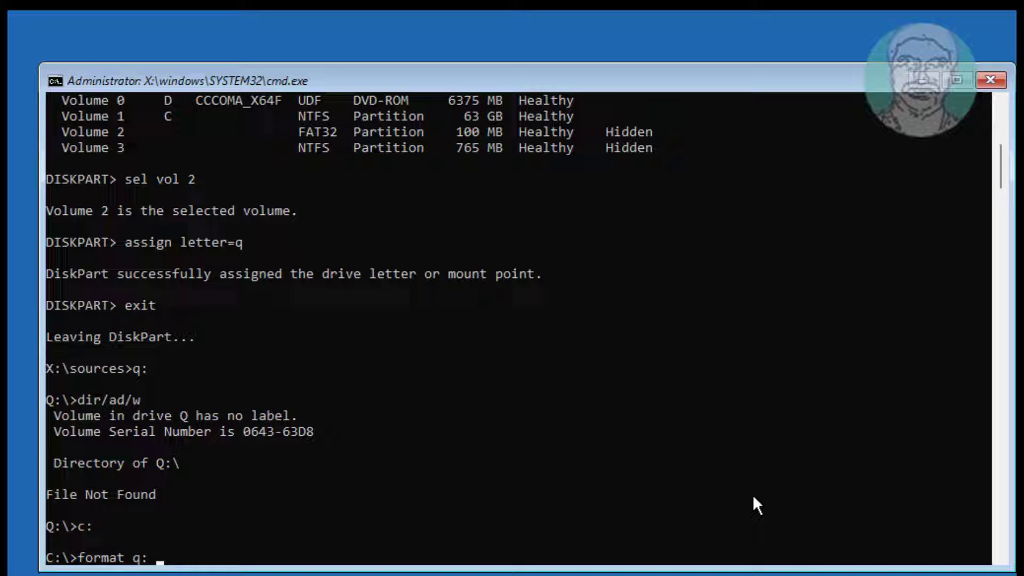
{"action": "type", "text": "/f"}
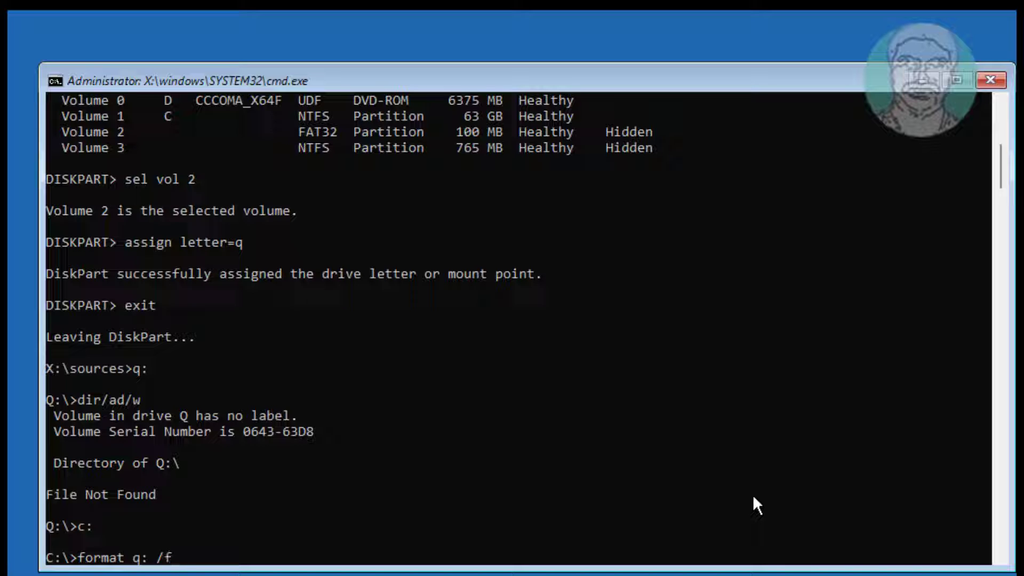
{"action": "type", "text": "s:fat32"}
{"action": "type", "text": "Y"}
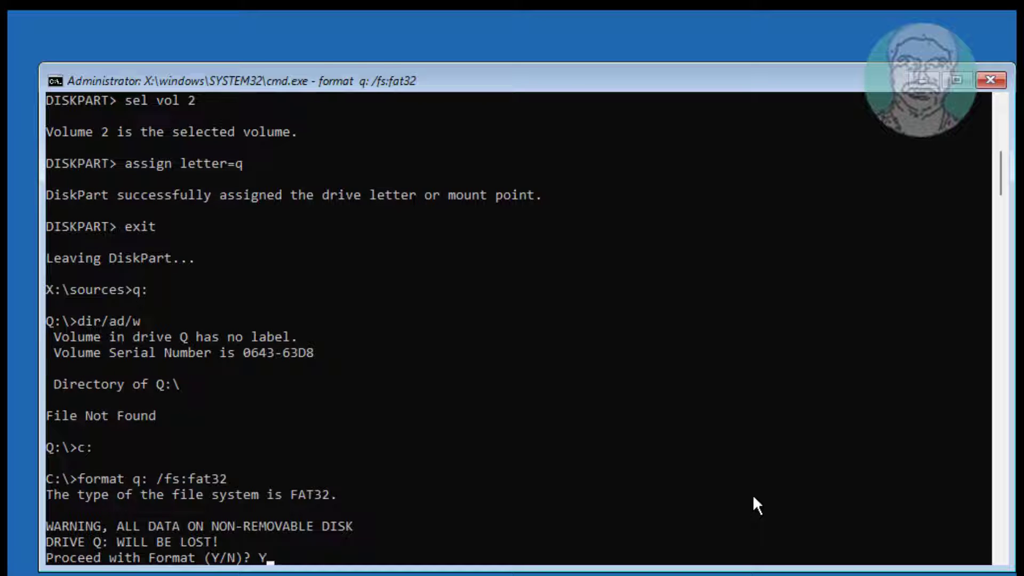
{"action": "key", "text": "enter"}
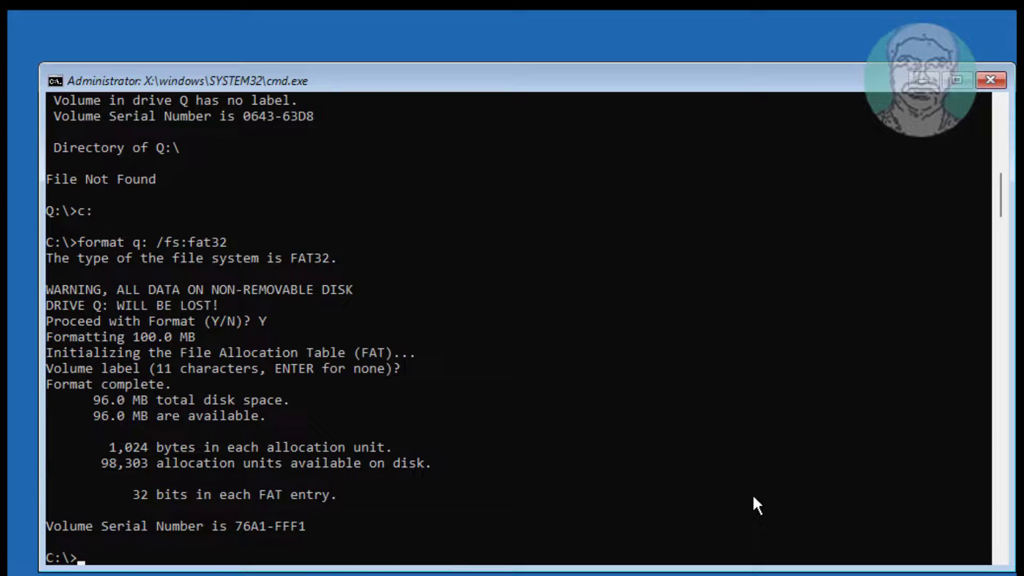
{"action": "type", "text": "bcdboot c:"}
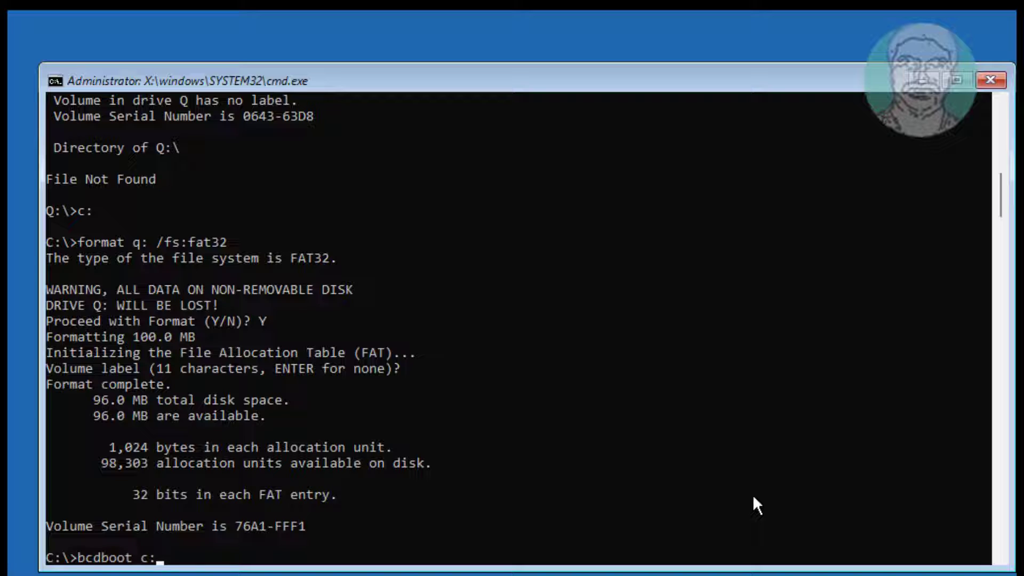
Step: Create the UEFI boot files on Q with bcdboot c:\windows /s q: /f UEFI
{"action": "type", "text": "\\"}
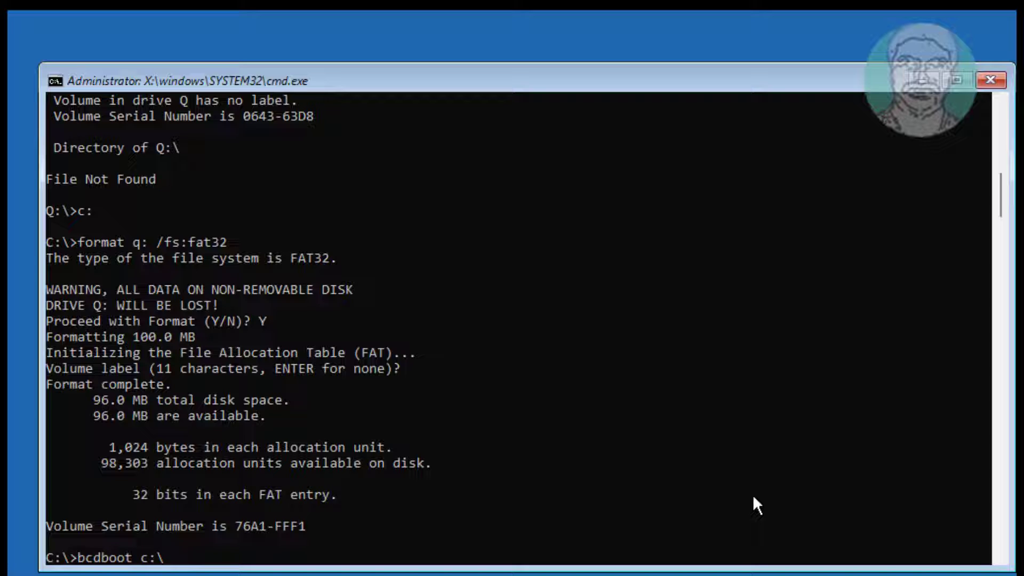
{"action": "type", "text": "win"}
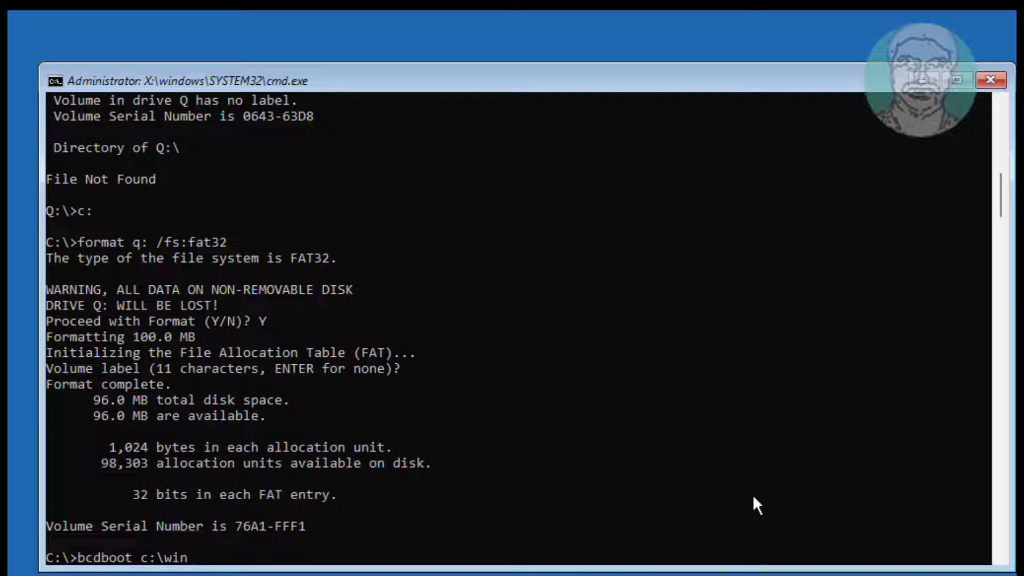
{"action": "type", "text": "dows"}
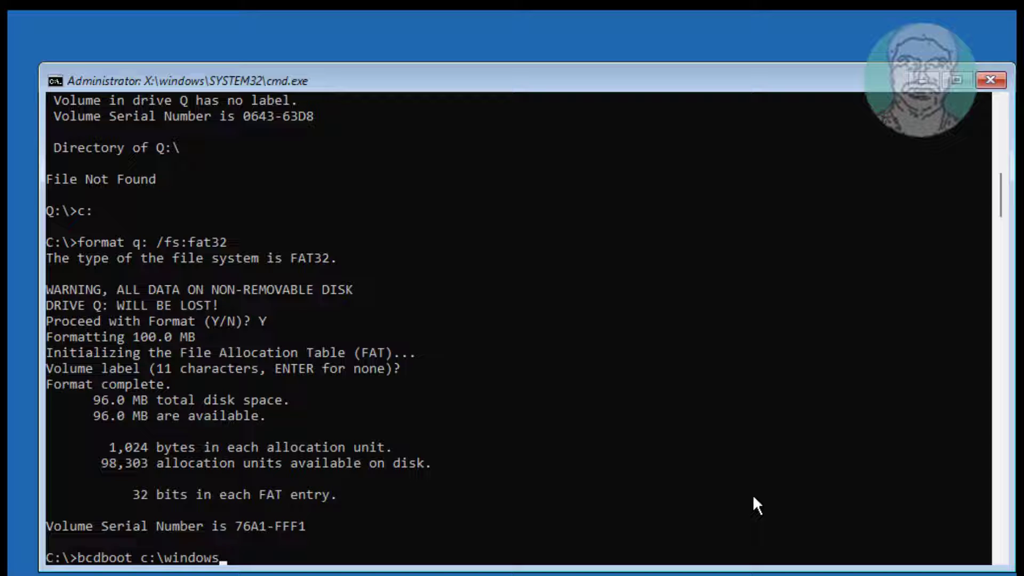
{"action": "type", "text": "/s"}
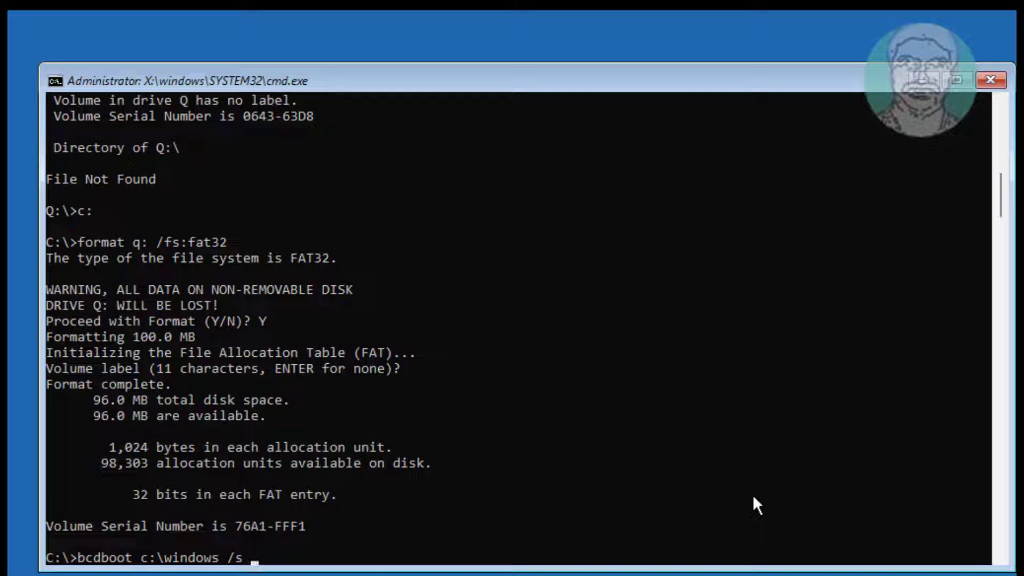
{"action": "type", "text": "q:"}
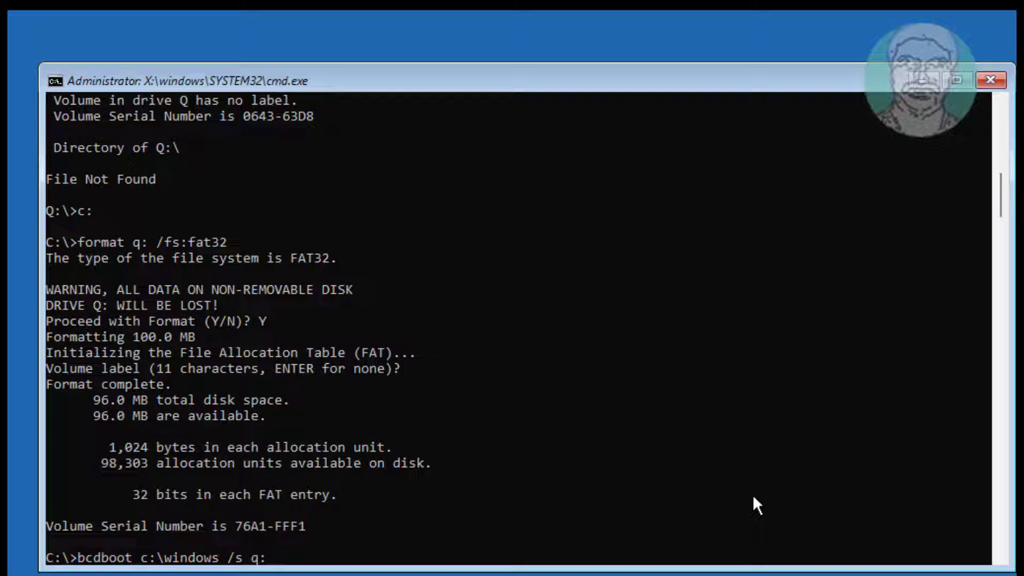
{"action": "type", "text": "/f"}
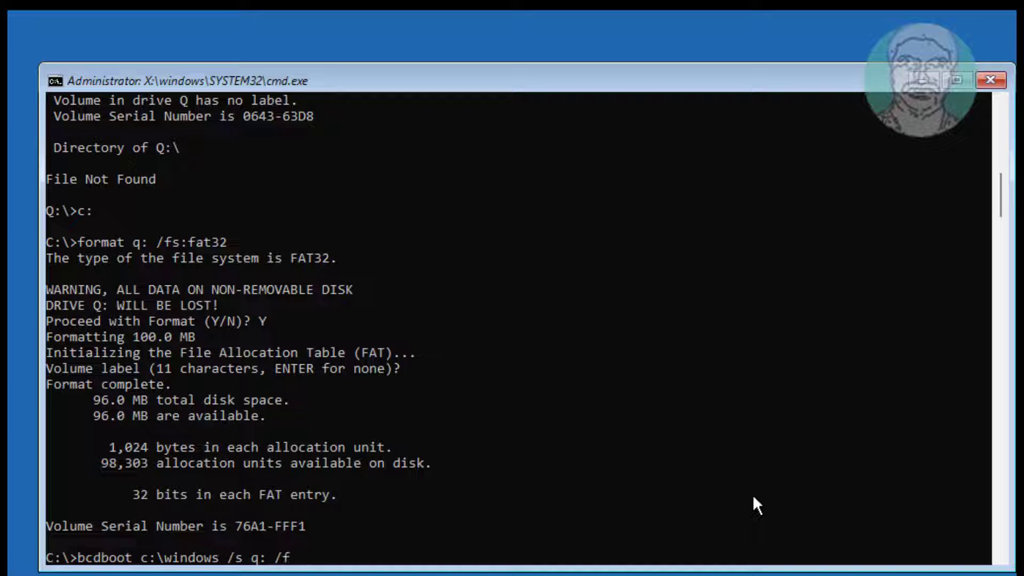
{"action": "type", "text": "UEFI"}
{"action": "type", "text": "dir"}
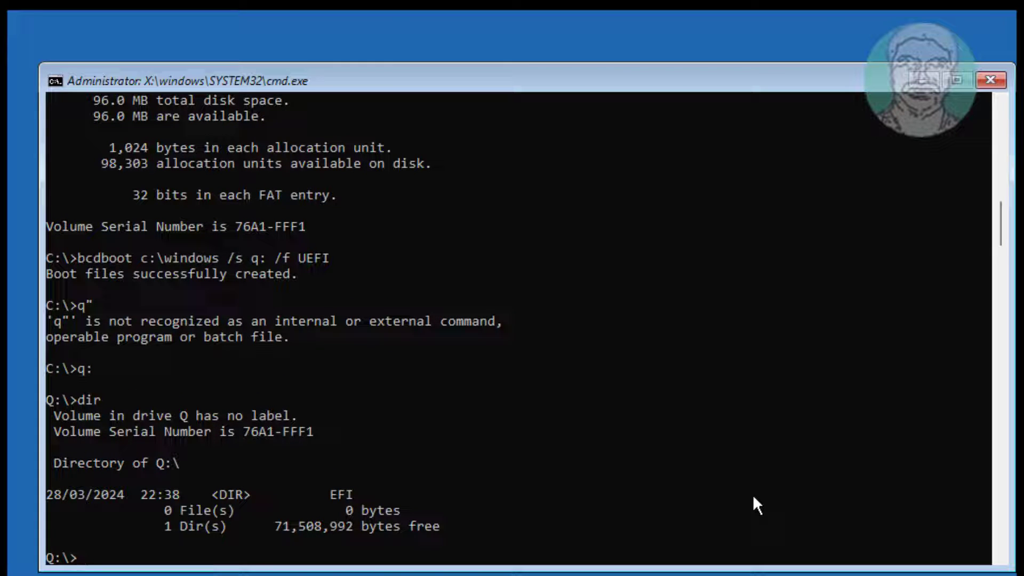
Step: List Q:\EFI\Microsoft\Boot with dir and dir /ad /w, then cd back to Q's root
{"action": "type", "text": "cd"}
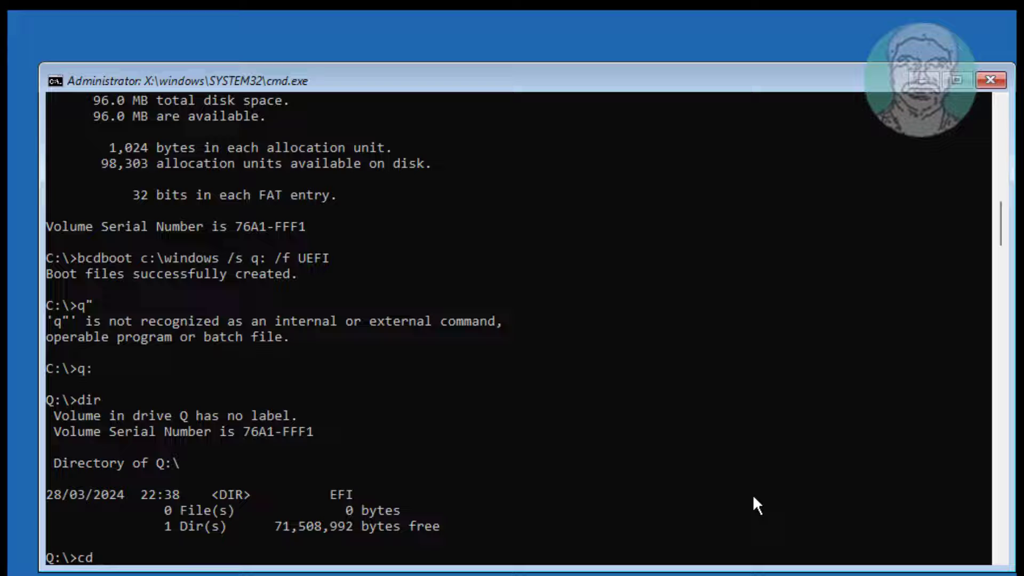
{"action": "type", "text": "ef"}
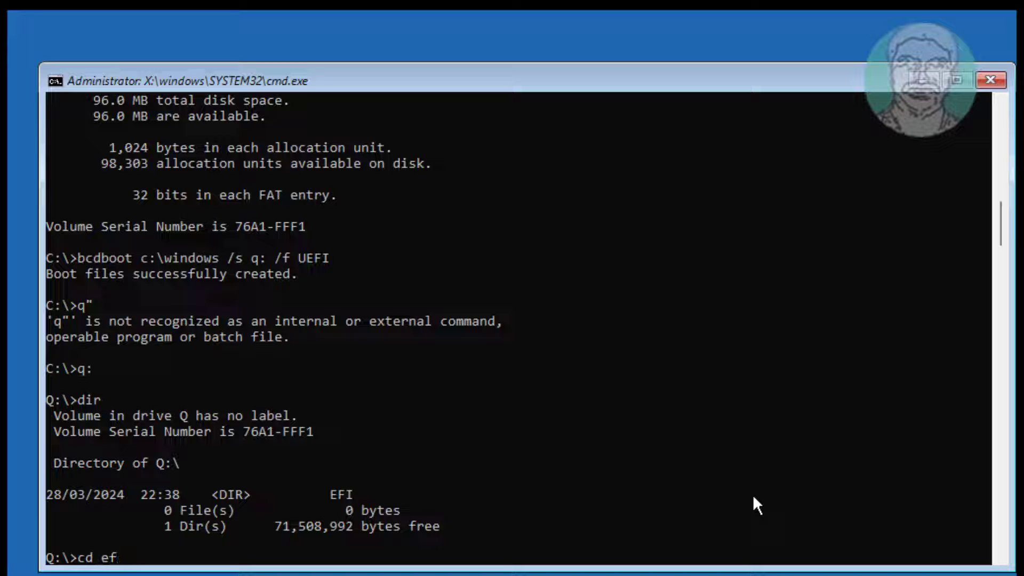
{"action": "type", "text": "i\\mi"}
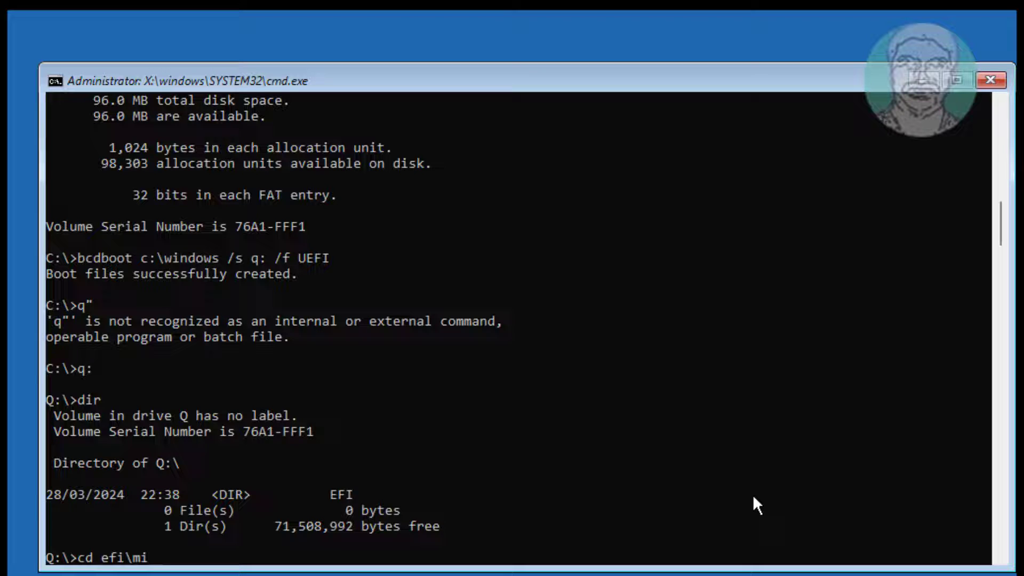
{"action": "type", "text": "crosoft\\boot"}
{"action": "type", "text": "dir"}
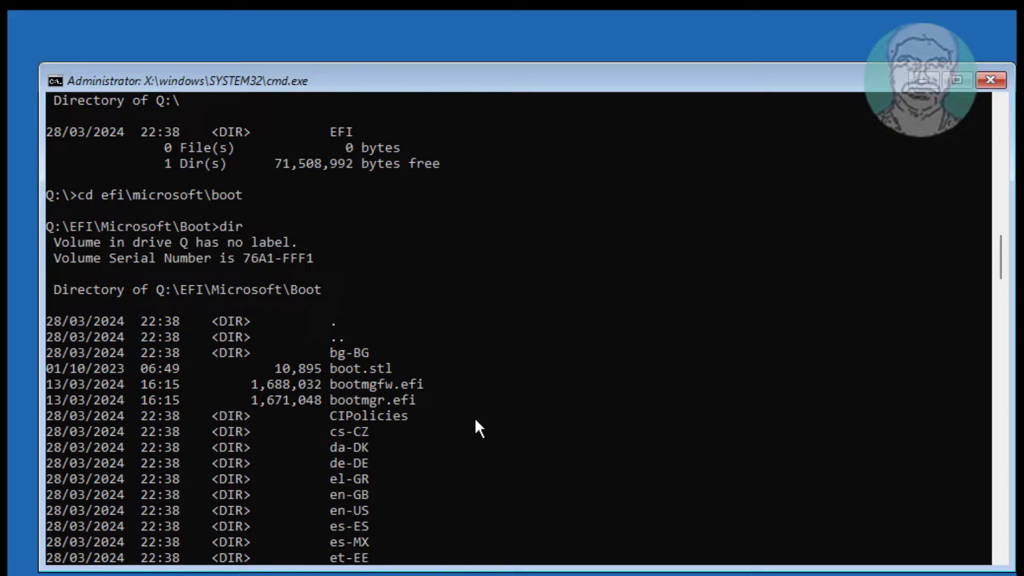
{"action": "mouse_move", "coordinate": [307, 290]}
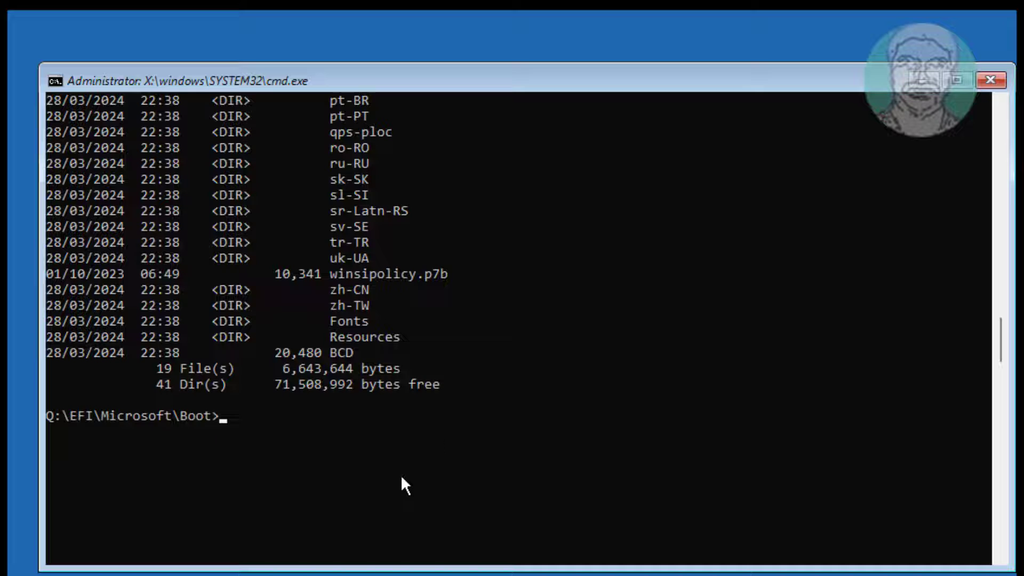
{"action": "scroll", "scroll_direction": "down", "scroll_amount": 3}
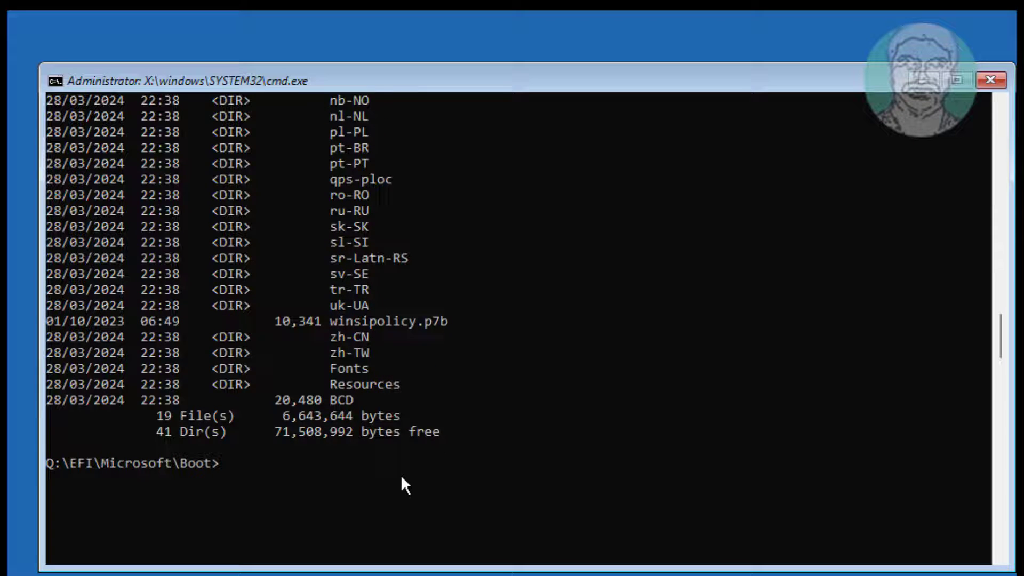
{"action": "type", "text": "dir"}
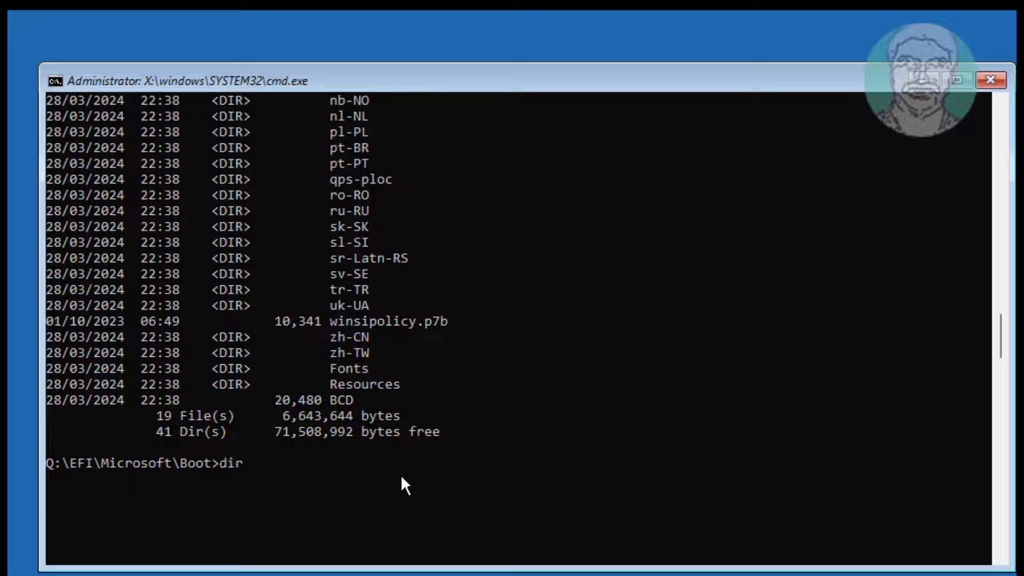
{"action": "type", "text": "dir/ad/w"}
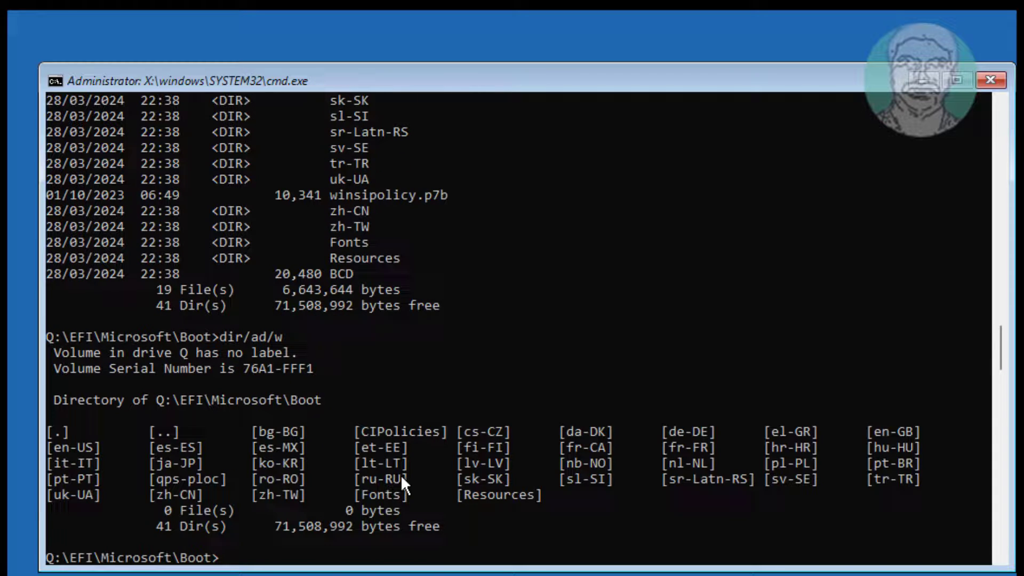
{"action": "type", "text": "cd .."}
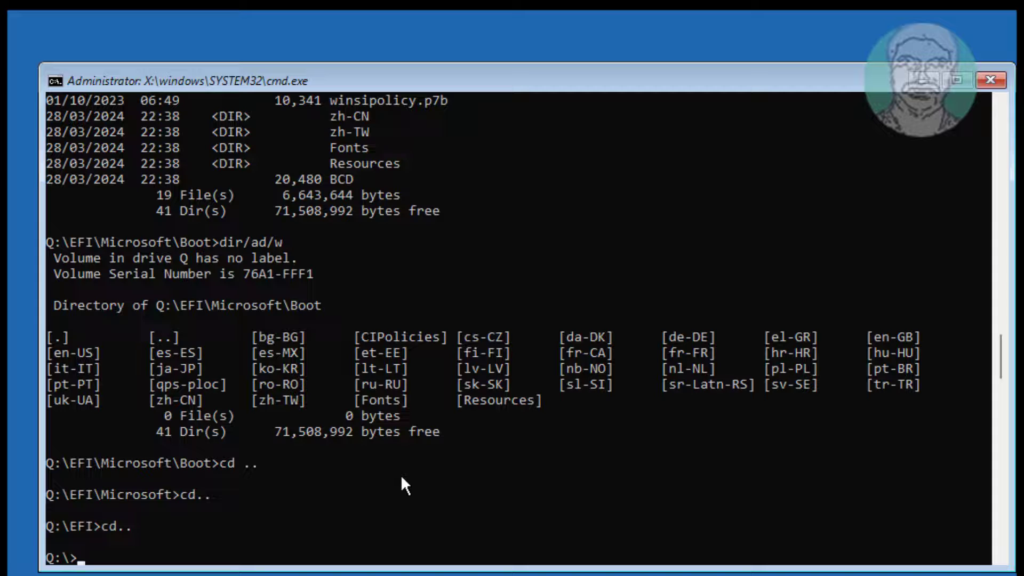
{"action": "type", "text": "e"}
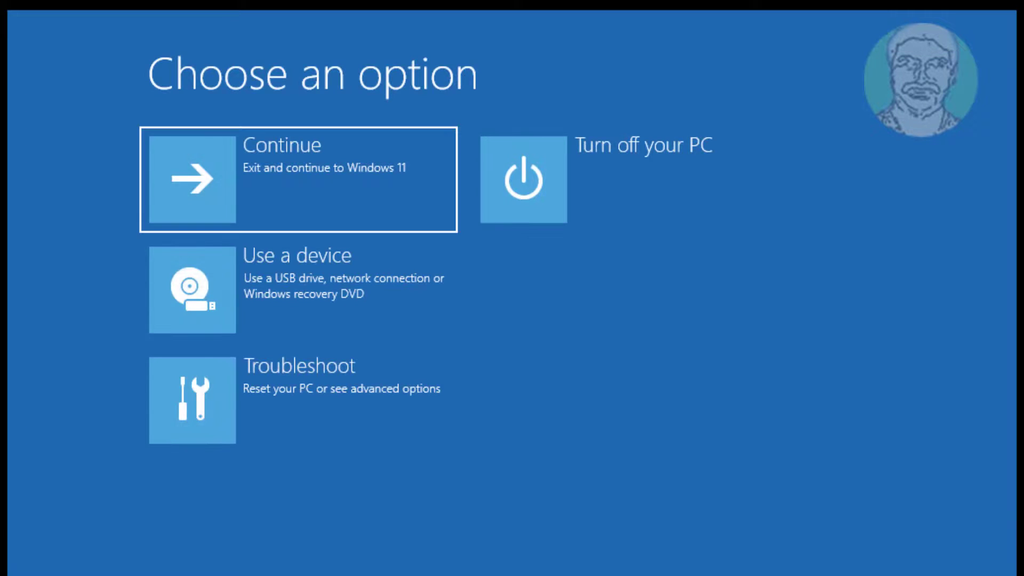
Step: Continue to Windows 11 and sign in to the Admin account with the password
{"action": "left_click", "coordinate": [297, 179]}
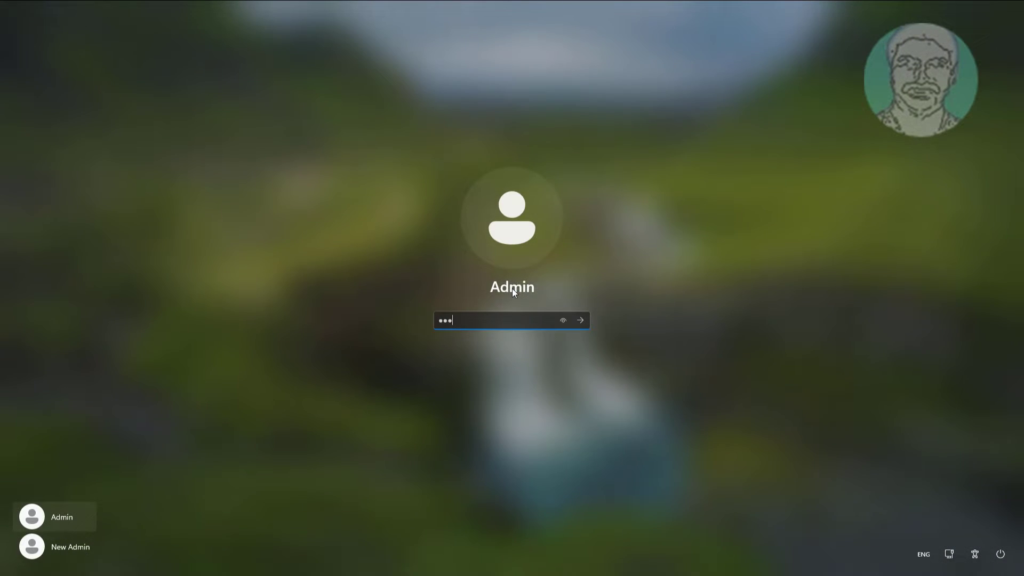
{"action": "left_click", "coordinate": [578, 320]}
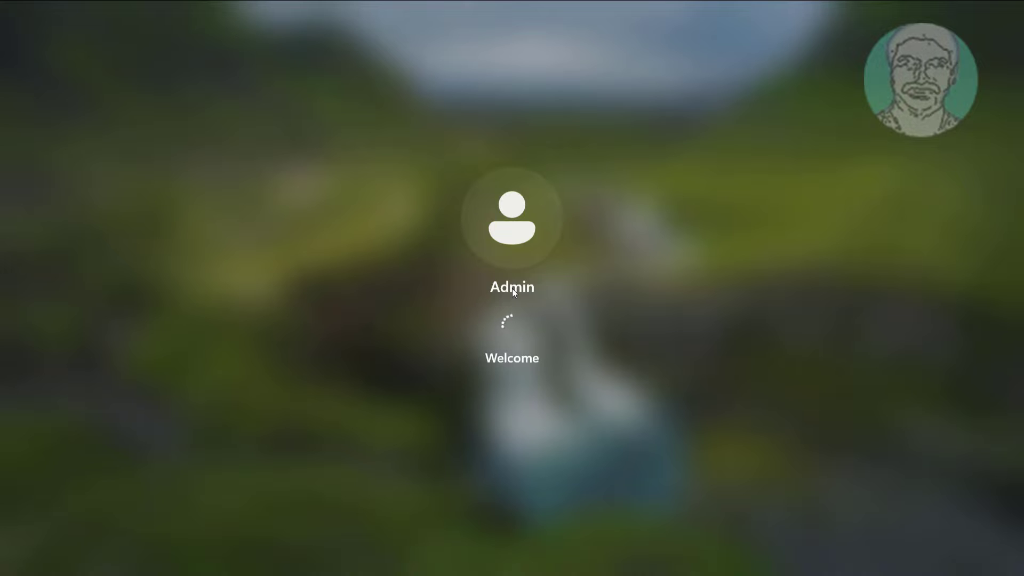